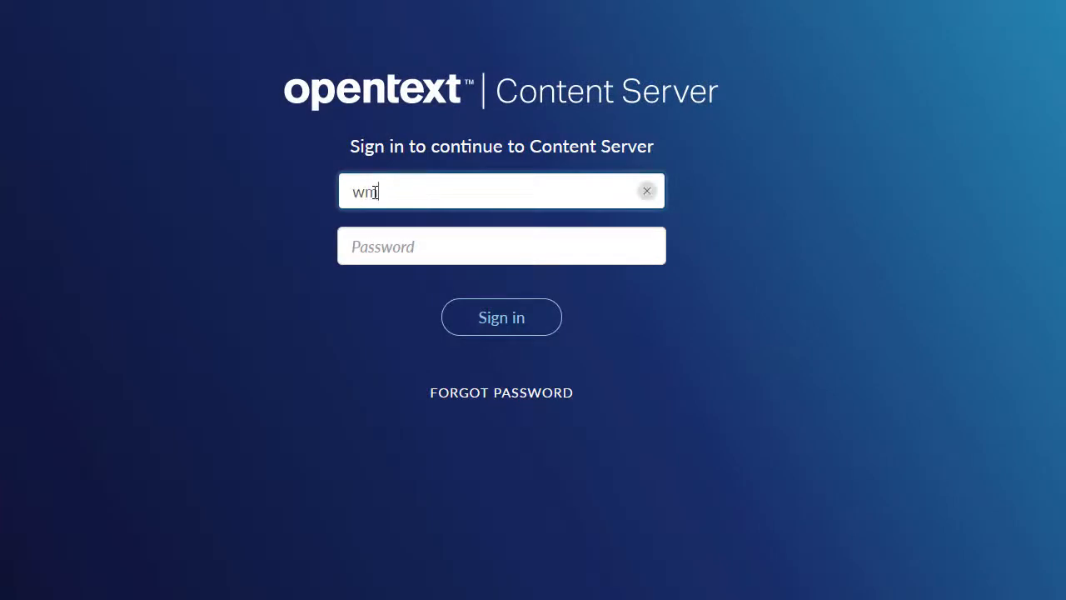
type("muller")
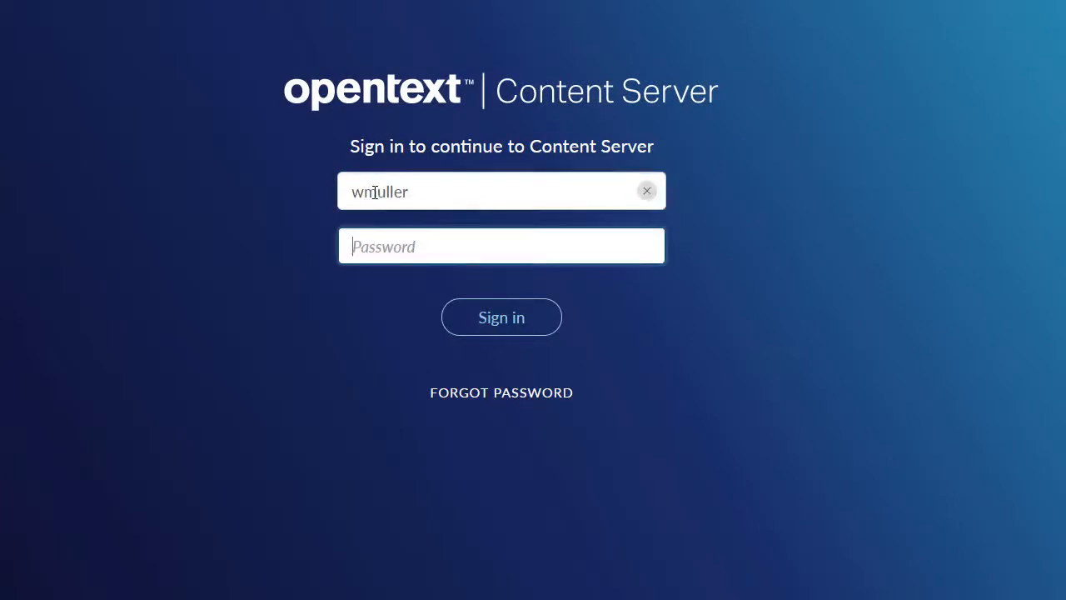
left_click(501, 317)
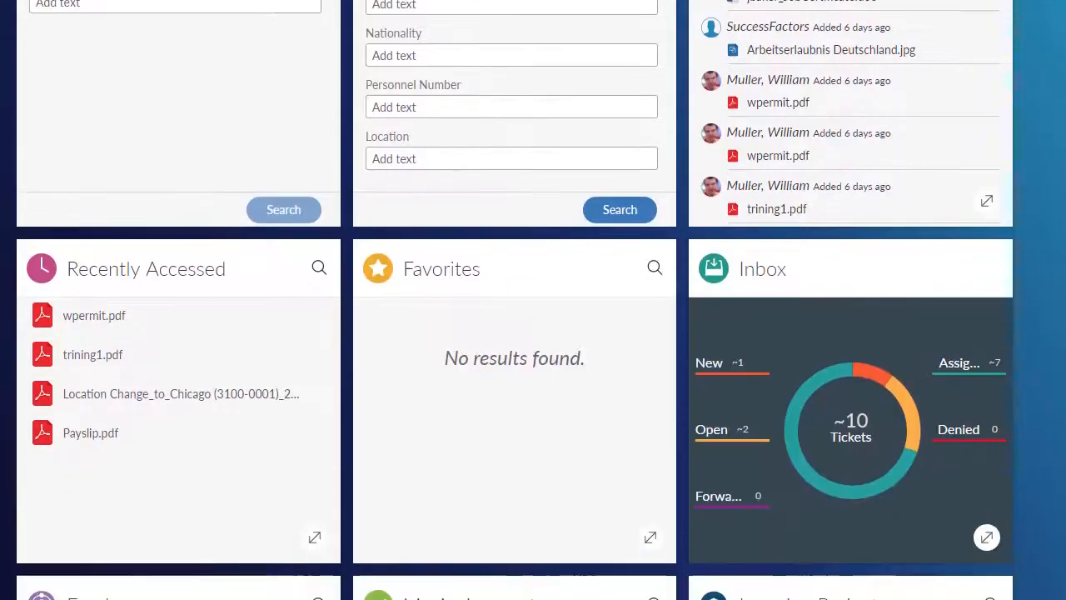
scroll("down", 3)
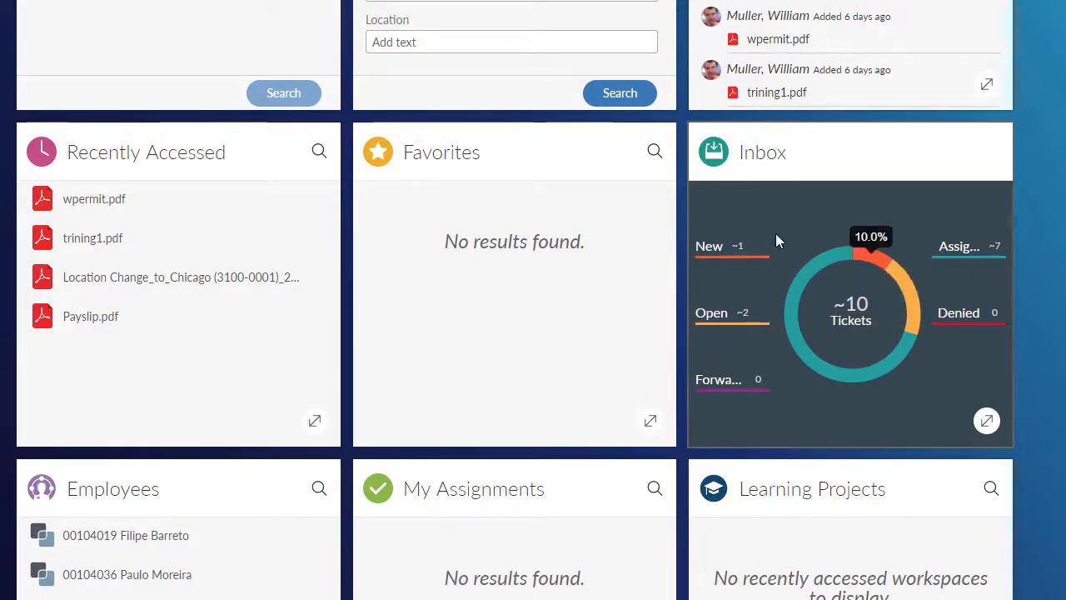
mouse_move(929, 315)
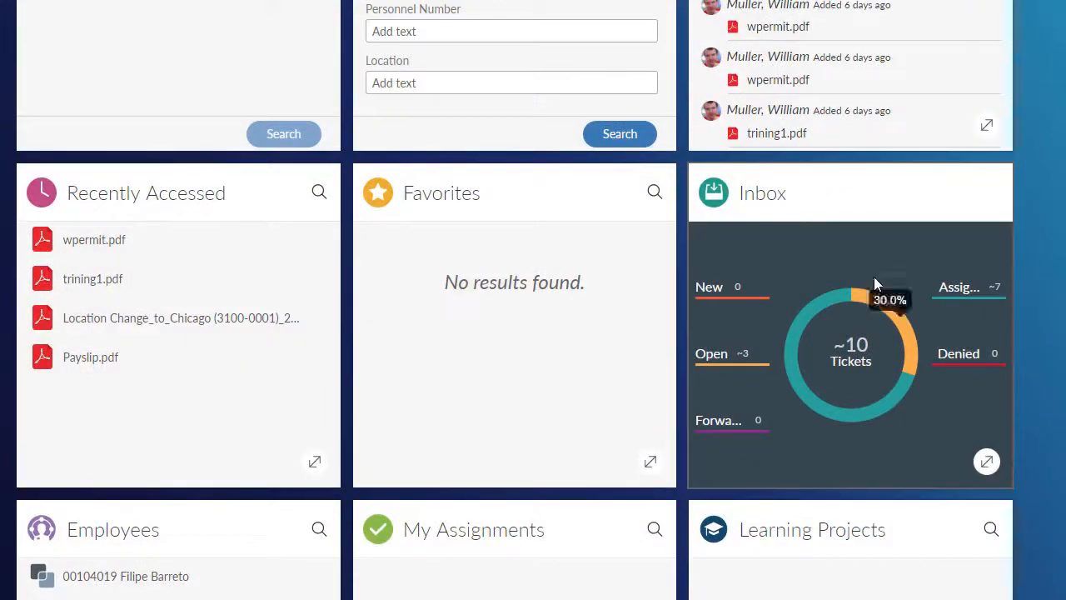
Expand the Inbox to full size and show the jbaker_workpermit.pdf ticket's details.
left_click(987, 462)
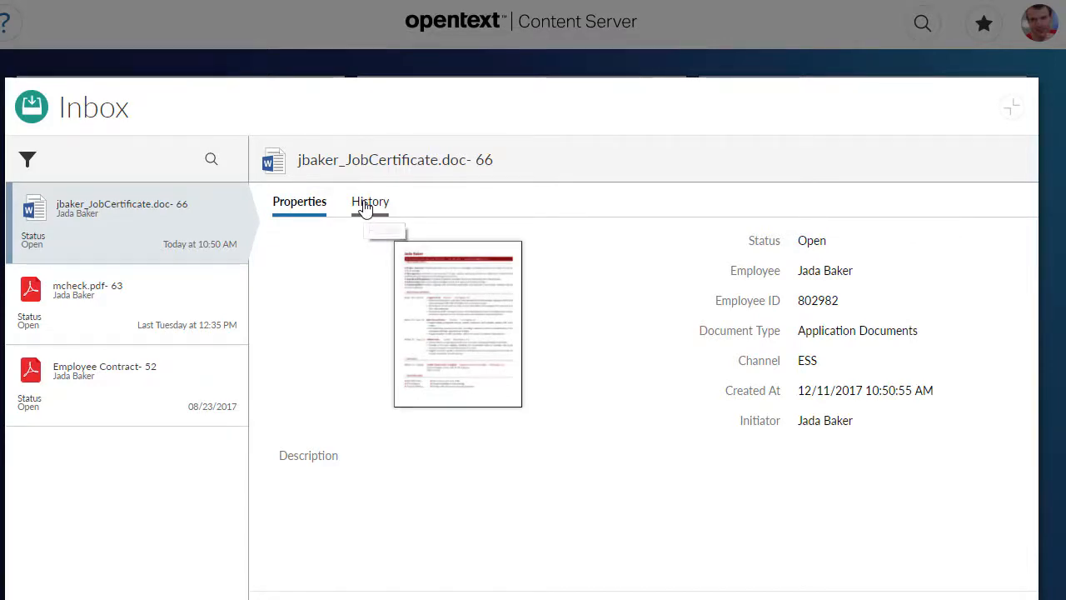
left_click(370, 201)
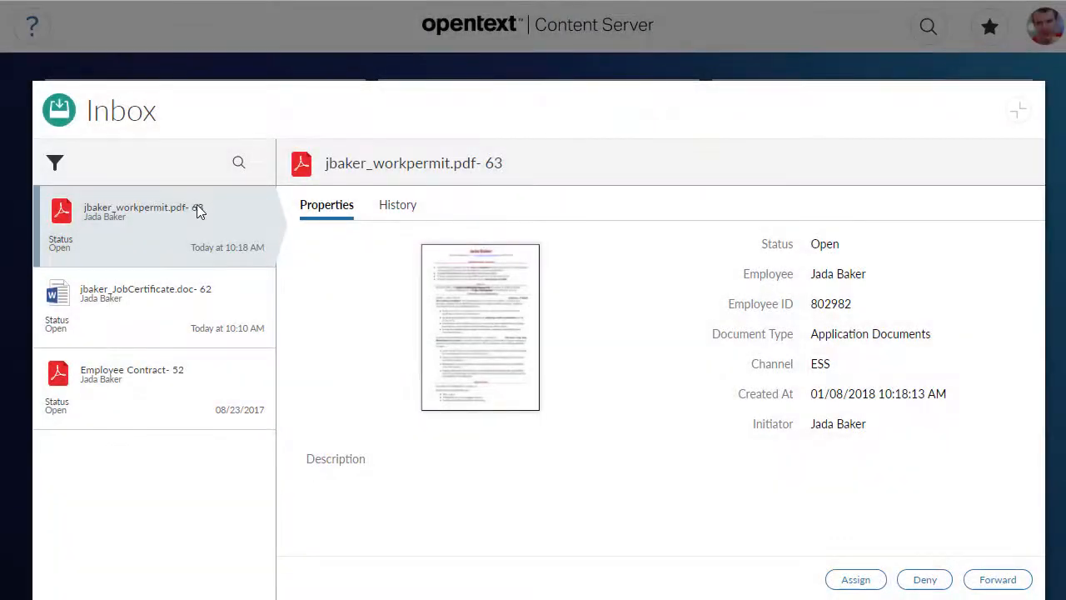
mouse_move(713, 448)
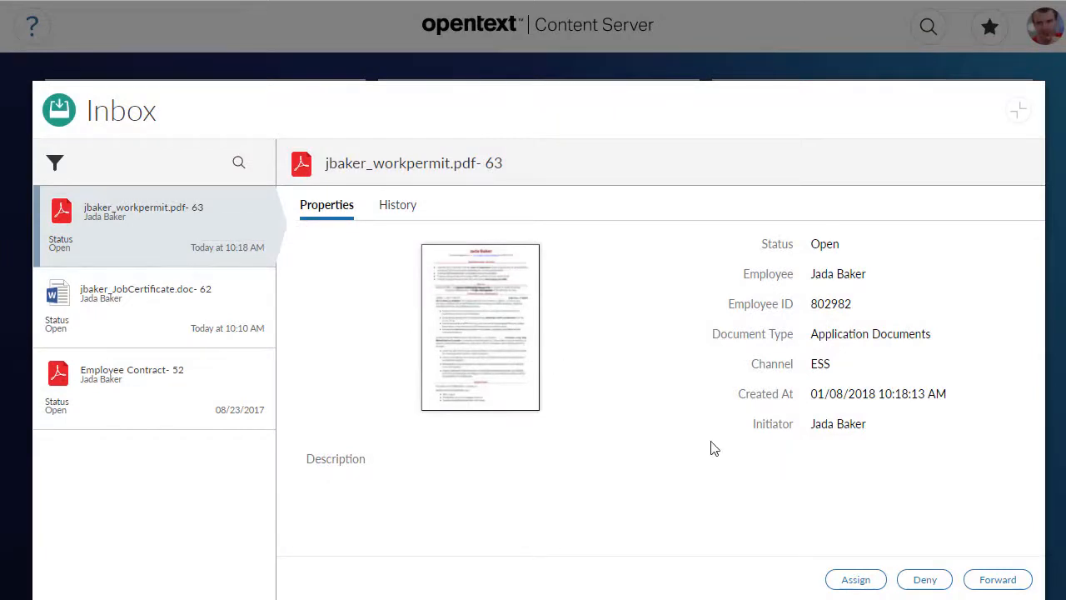
left_click(996, 580)
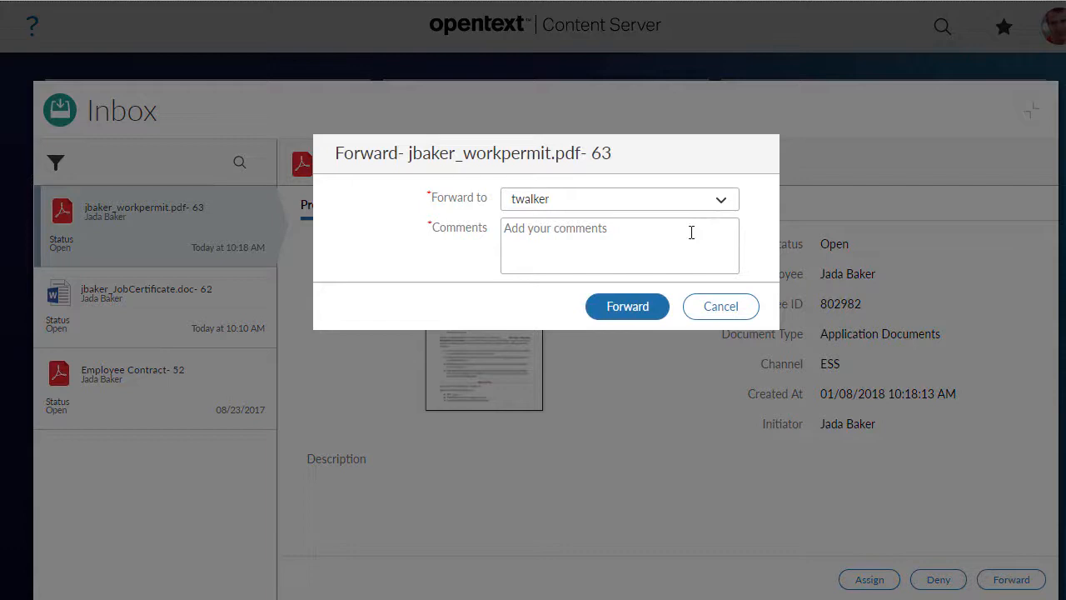
type("Please process.")
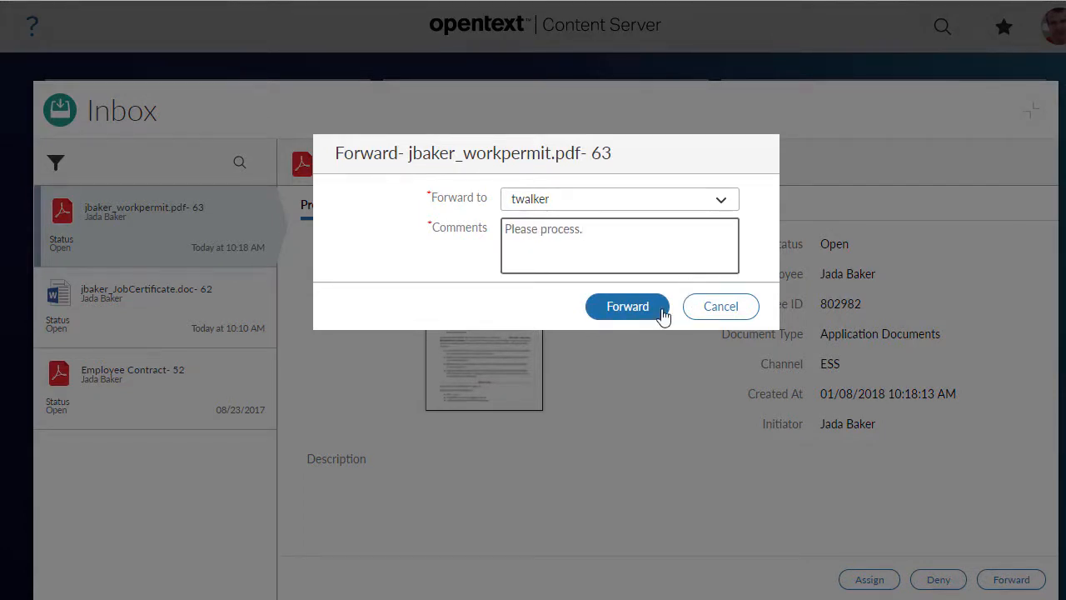
left_click(626, 306)
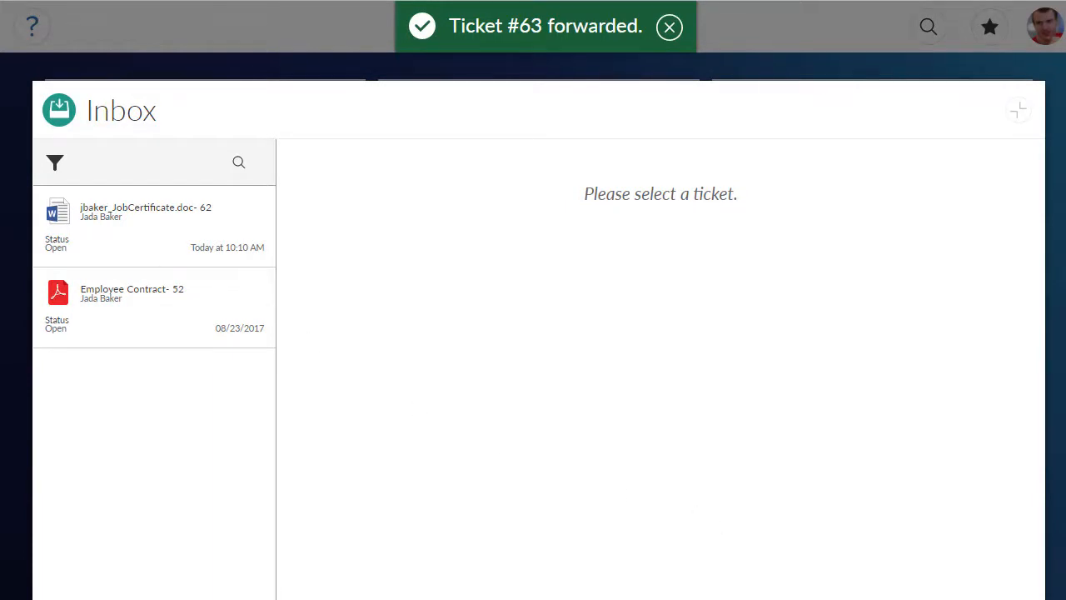
left_click(153, 226)
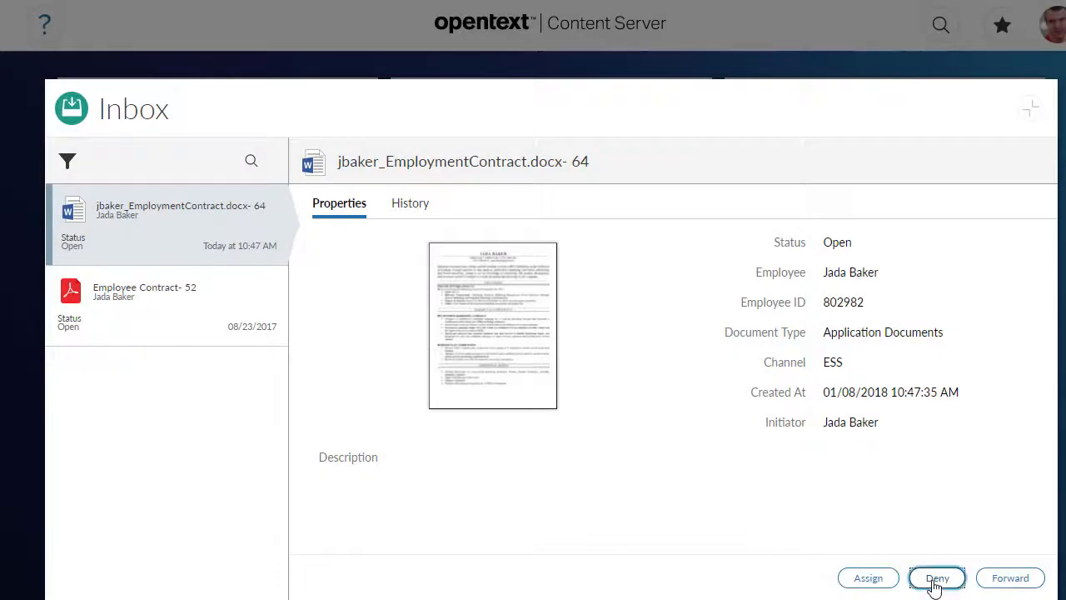
Deny employment contract ticket #64 with the comment 'Please upload as PDF!'.
left_click(936, 577)
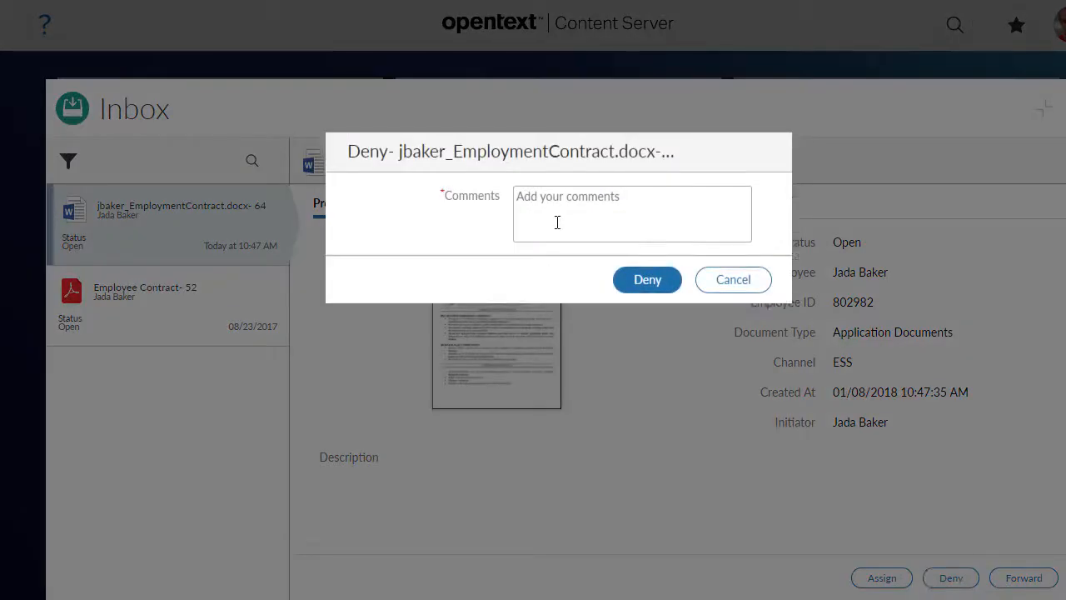
type("Please upload as PDF!")
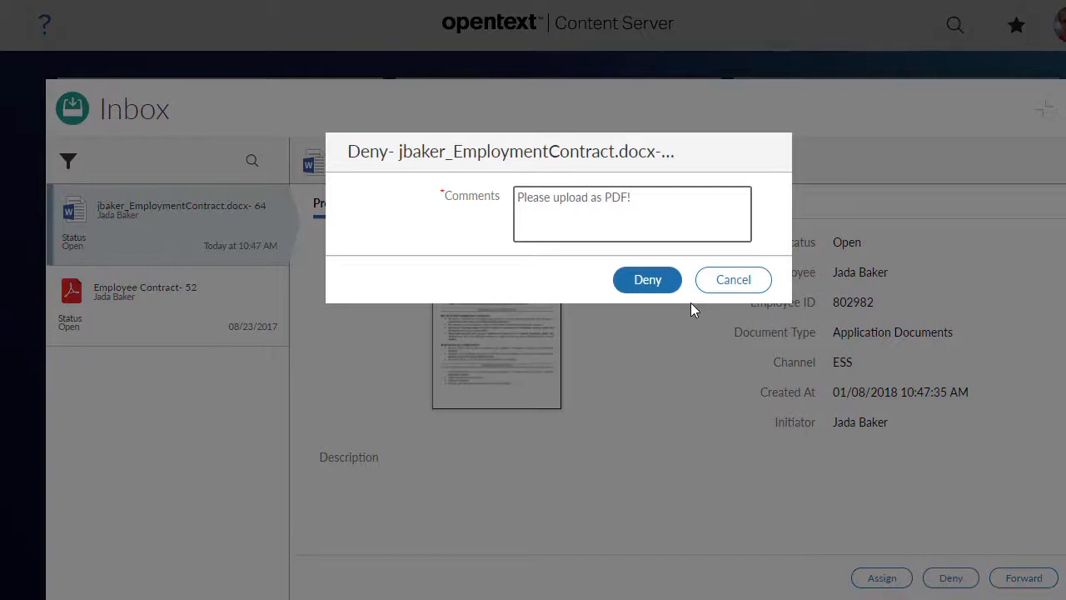
left_click(647, 280)
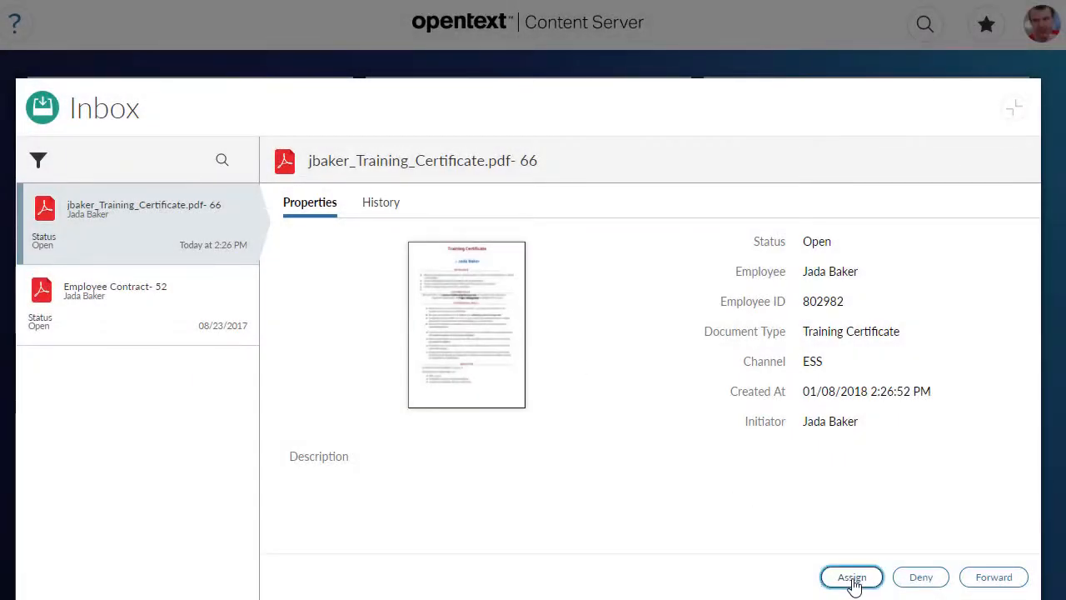
Assign training certificate ticket #66 with origin date 01/08/2018 and comment 'Thanks for uploading!'.
left_click(852, 576)
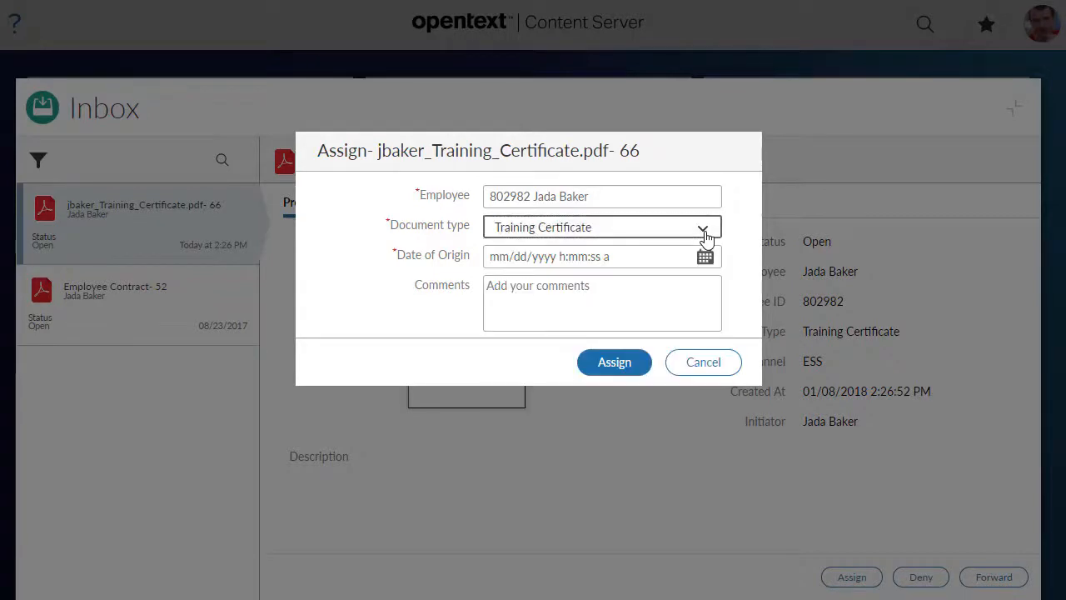
left_click(705, 257)
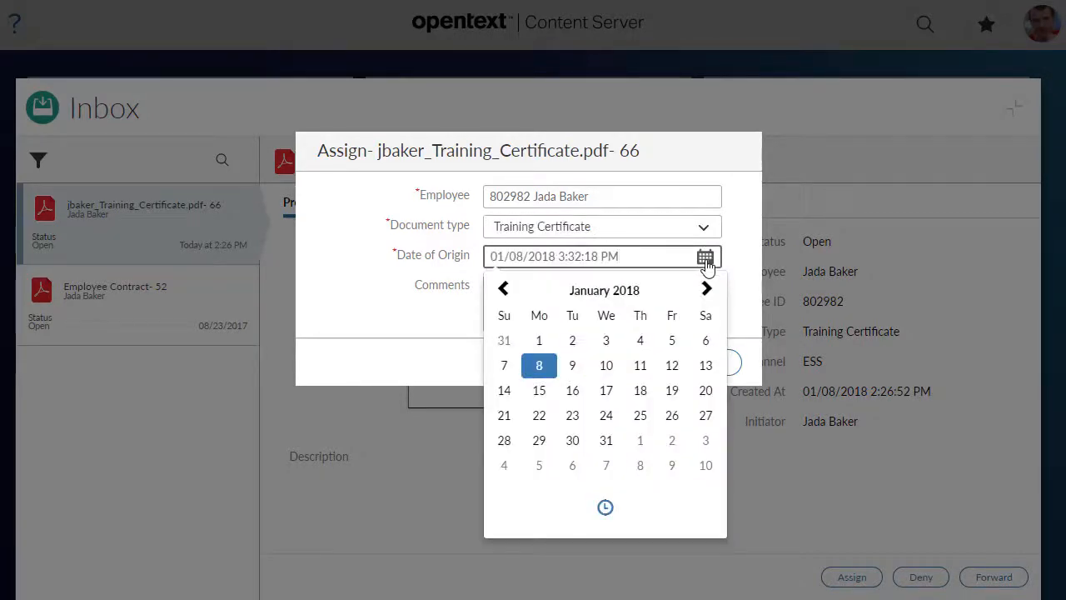
type("Thanks for uploading!")
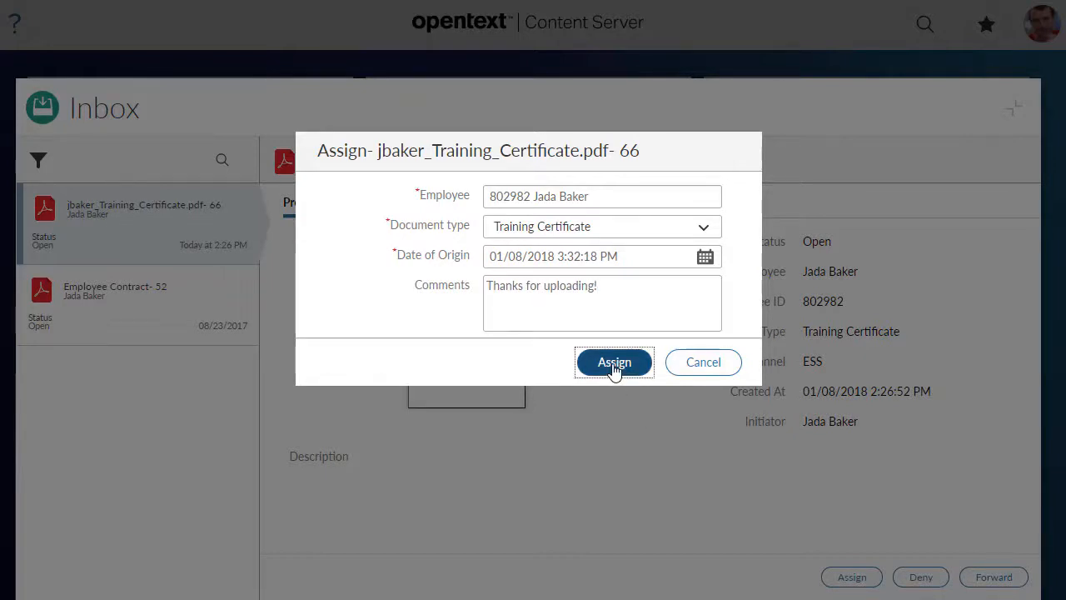
left_click(614, 362)
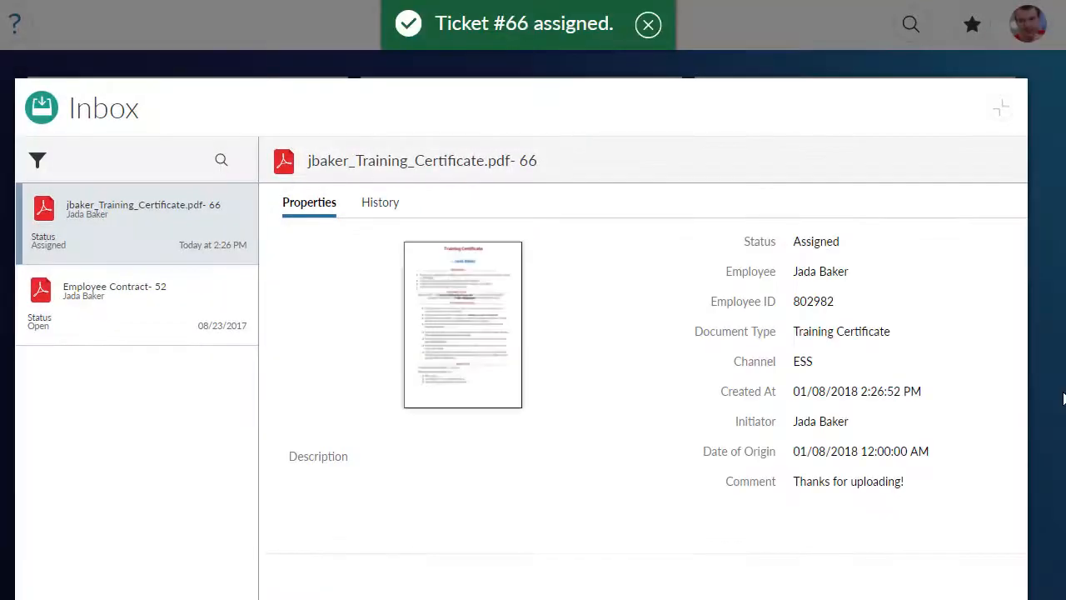